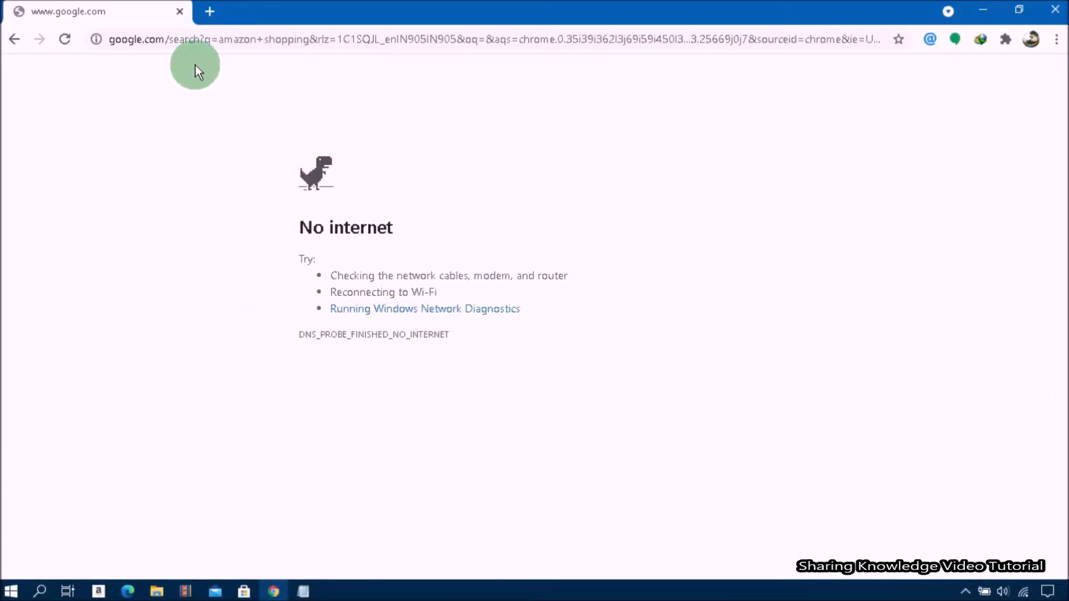
mouse_move(280, 54)
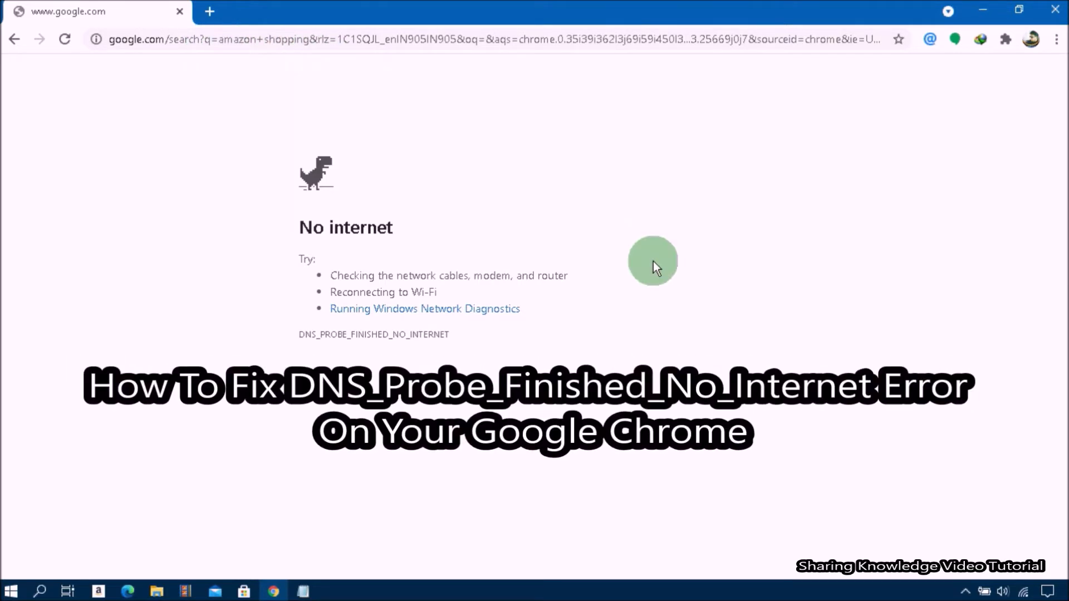
mouse_move(455, 353)
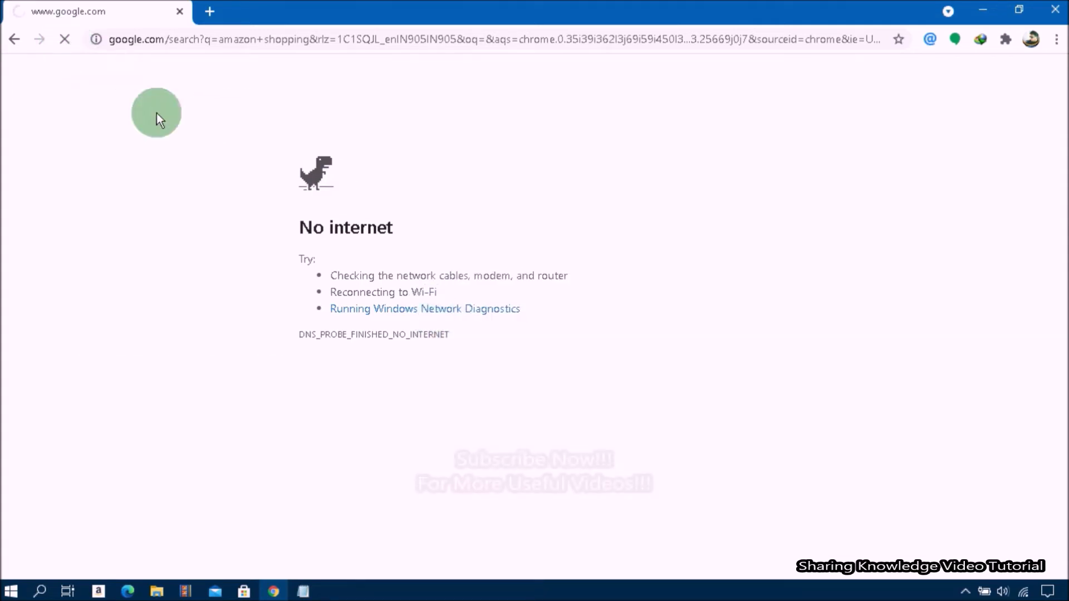
mouse_move(633, 194)
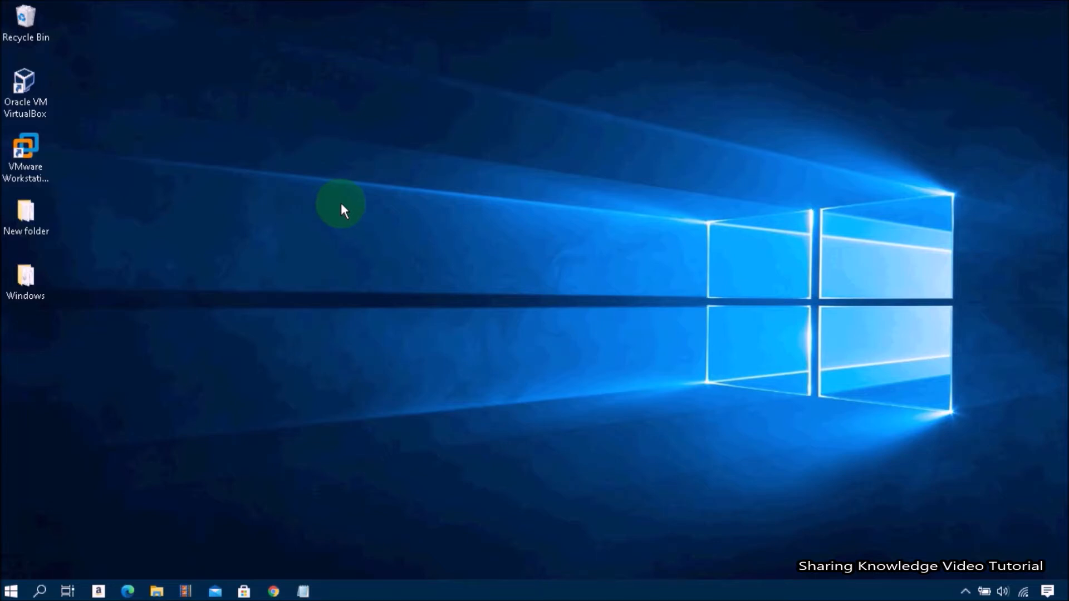
Step: Search Windows for 'cmd' and launch Command Prompt with Run as administrator
text(cm)
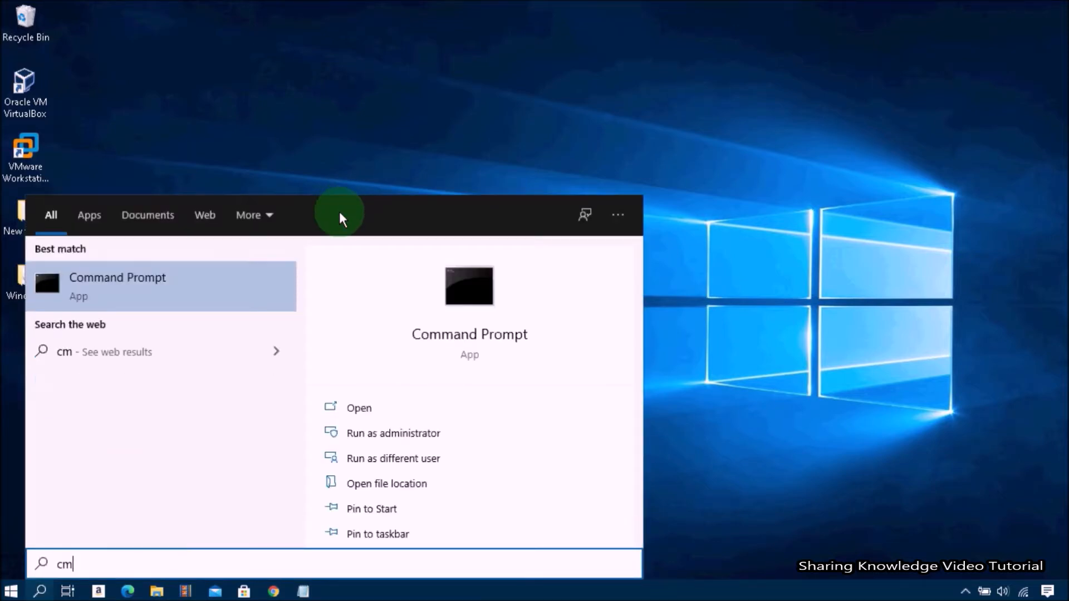
text(d)
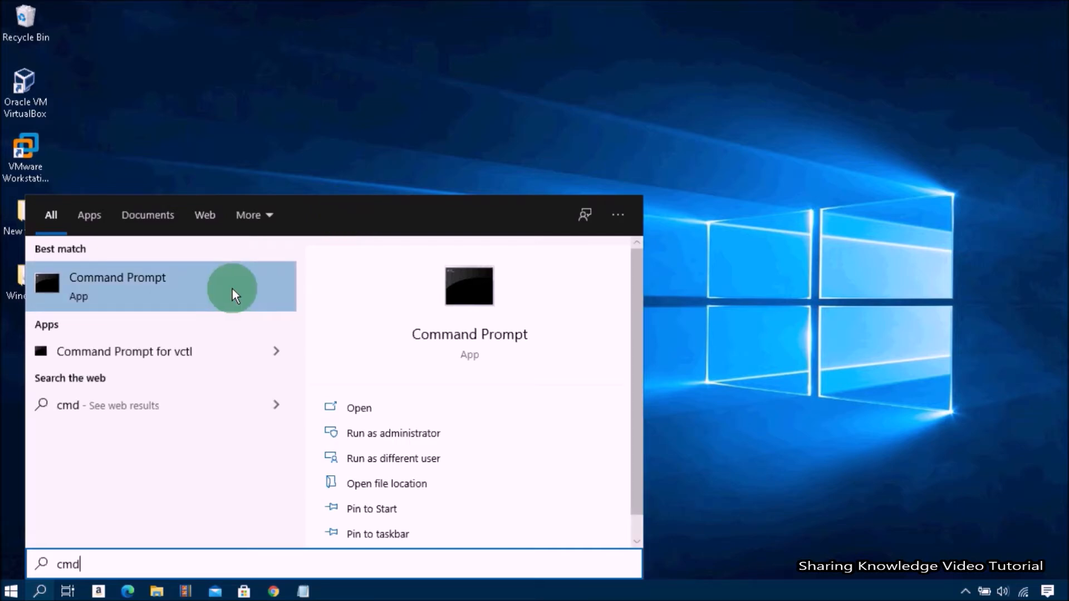
right_click(136, 286)
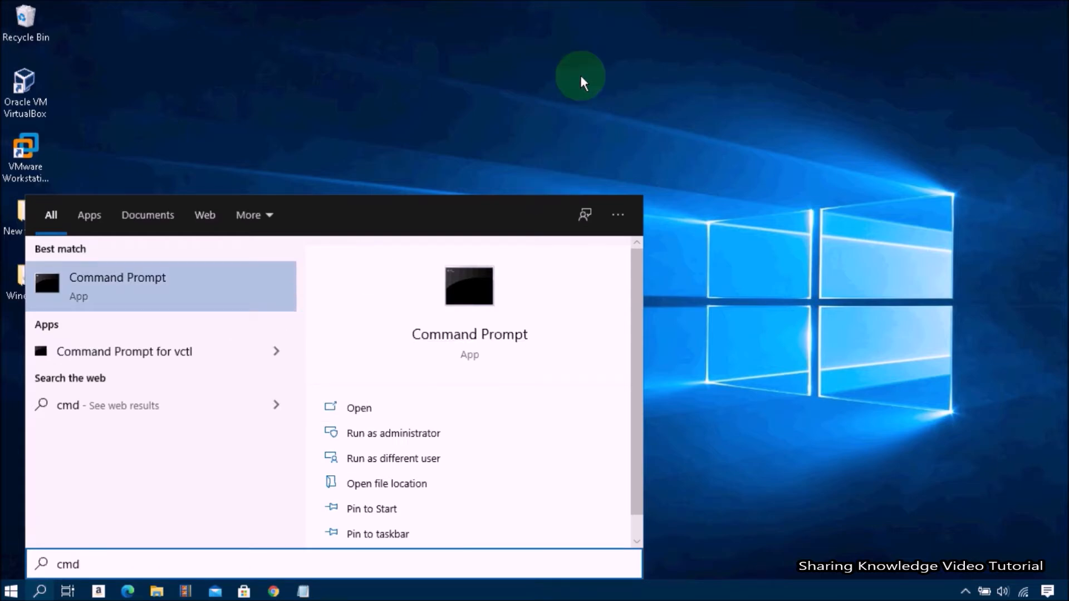
click(393, 433)
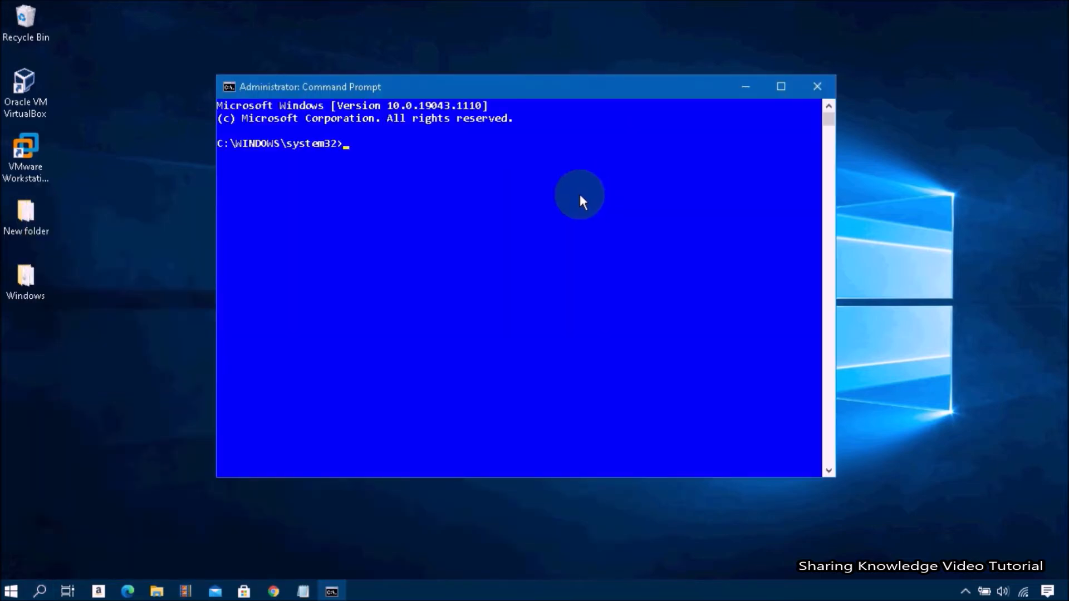
mouse_move(494, 163)
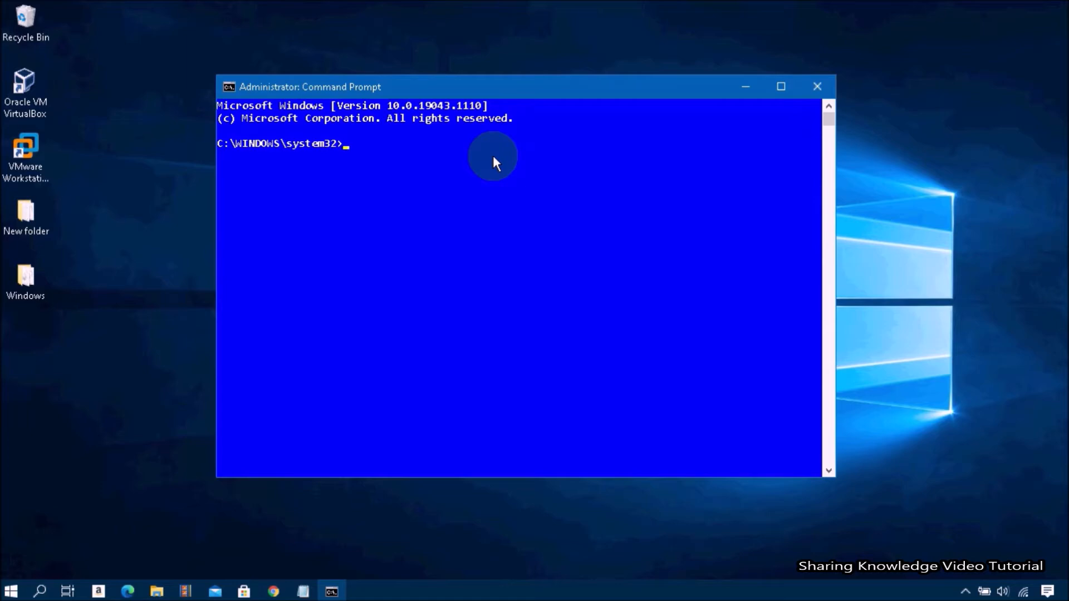
Step: Run ipconfig /release, ipconfig /all and ipconfig /flushdns to list adapters and clear the DNS cache
text(ipconfig /release)
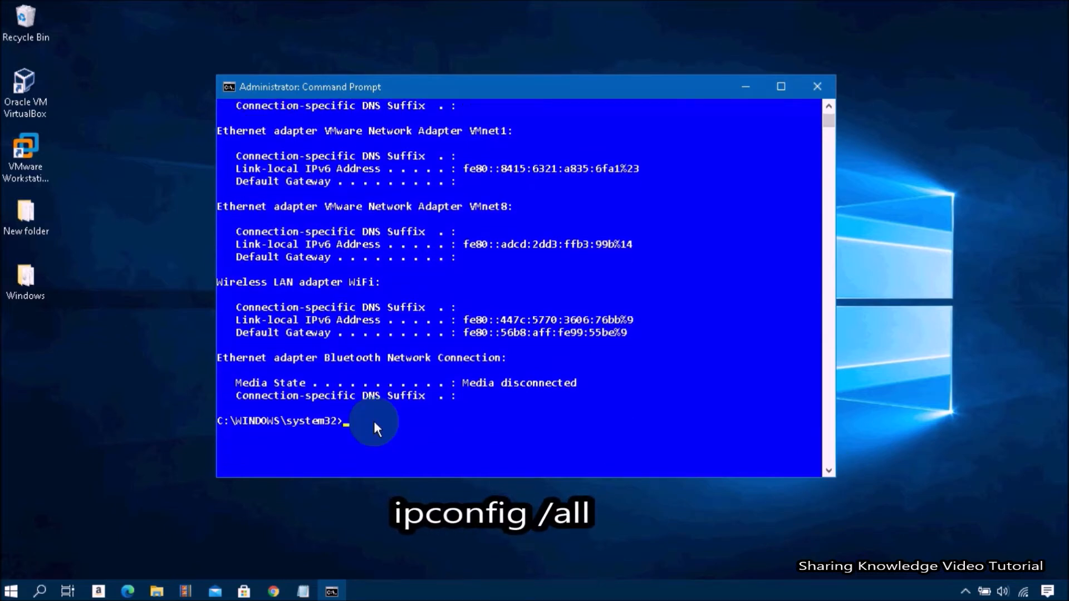
text(ipconfig /all)
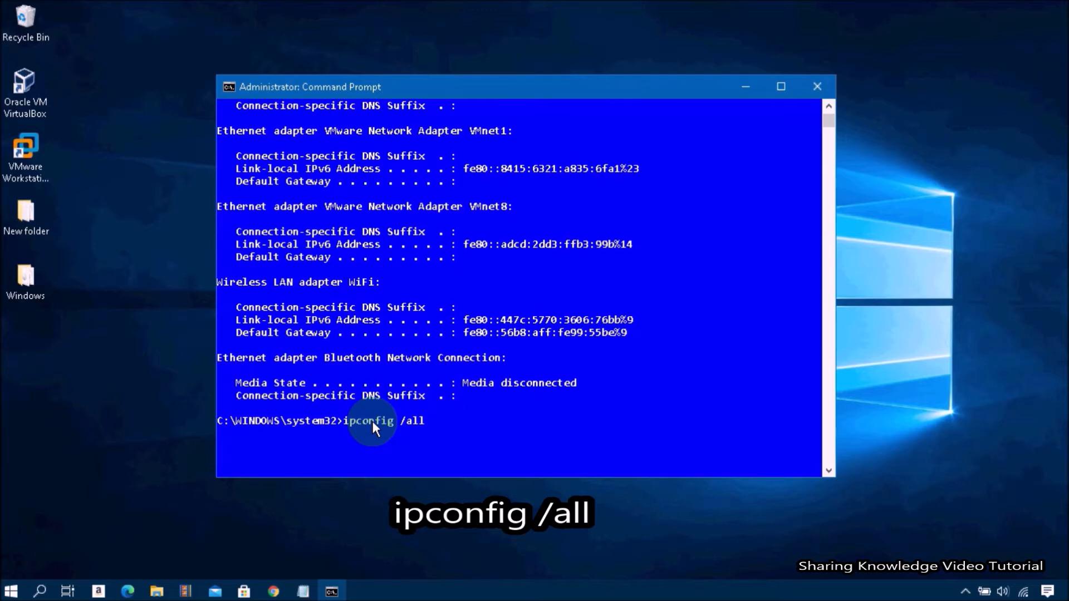
key(Return)
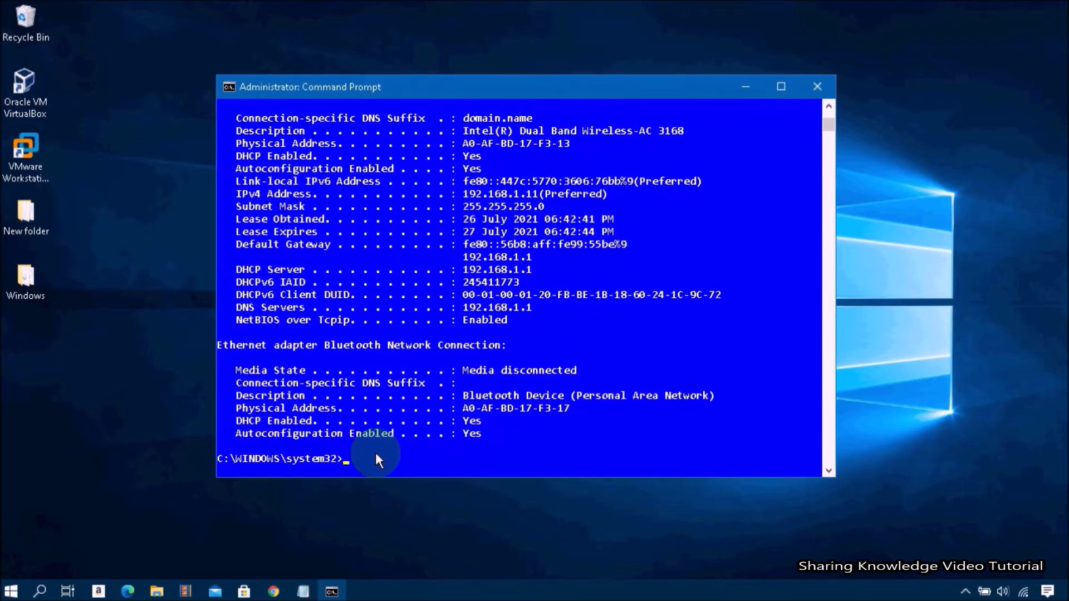
text(ipconfig /flushdns)
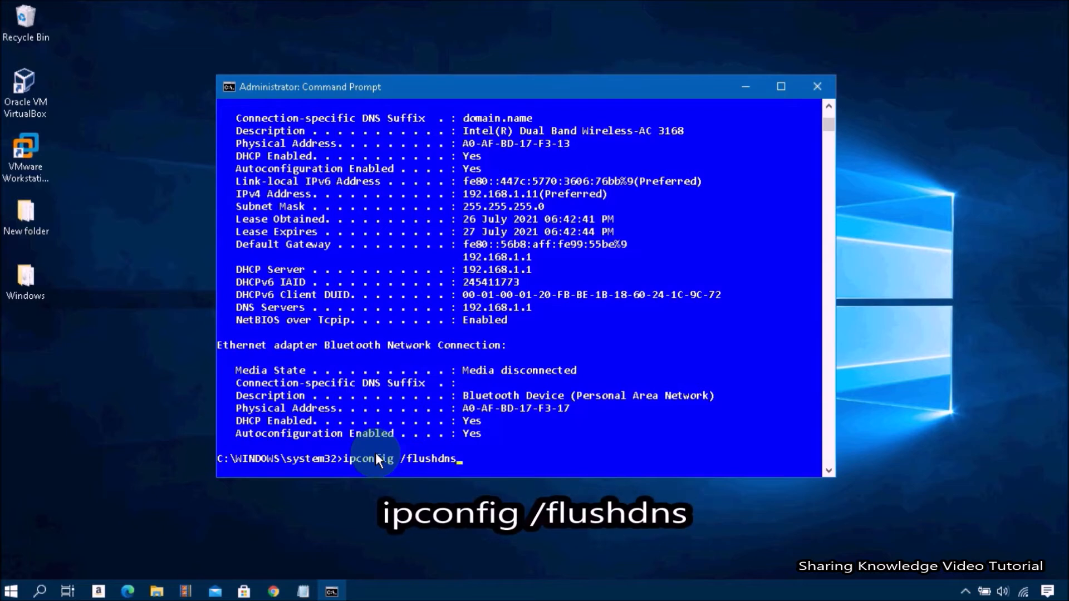
mouse_move(460, 460)
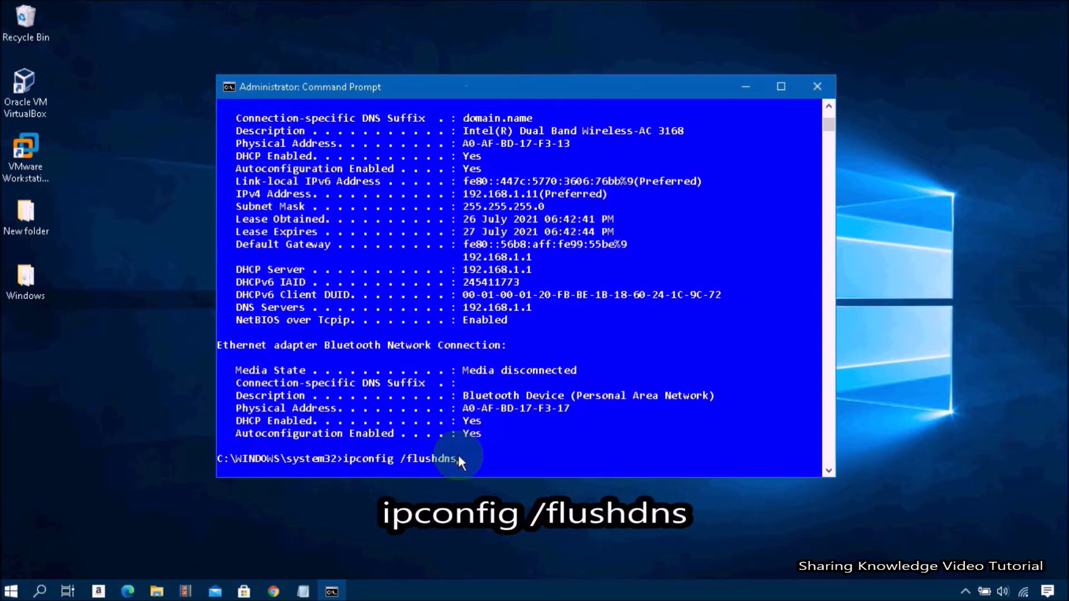
key(Return)
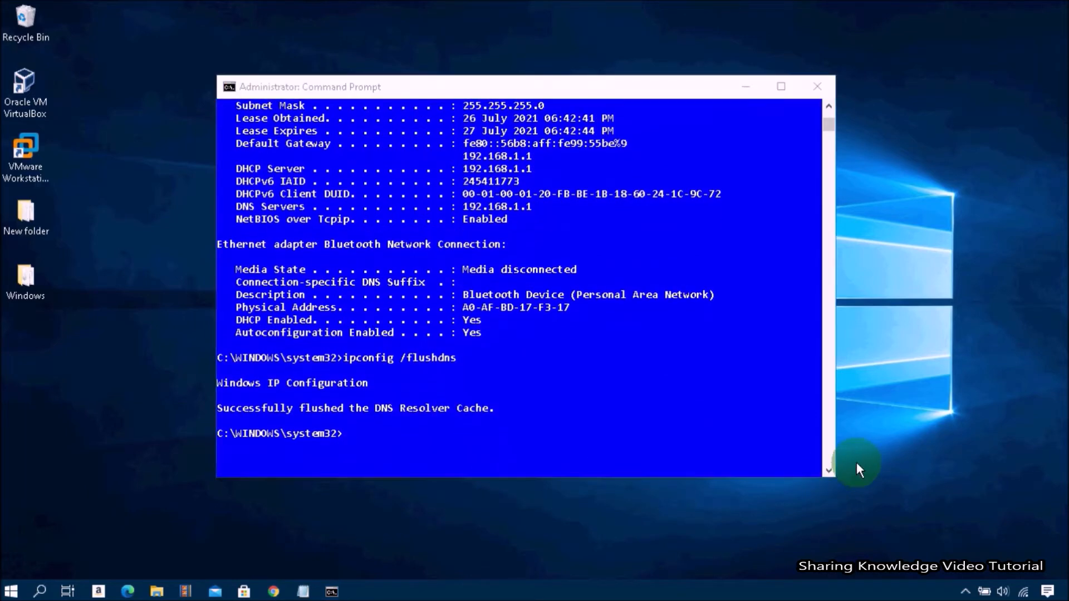
Step: Run ipconfig /renew, netsh int ip set dns and netsh winsock reset, then exit the console
text(ipconfig /renew)
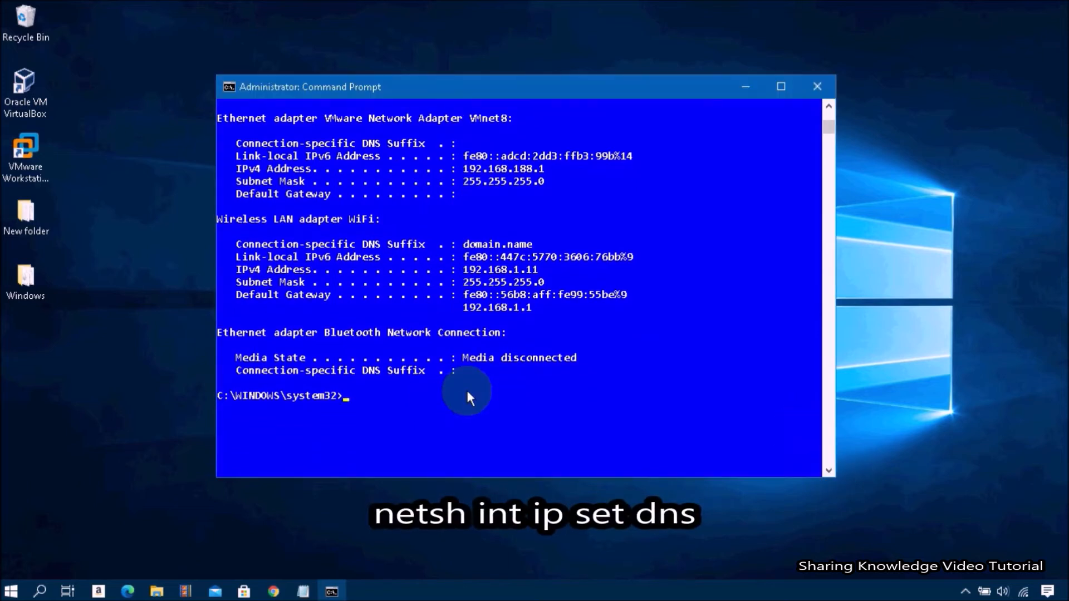
text(netsh int ip set dns)
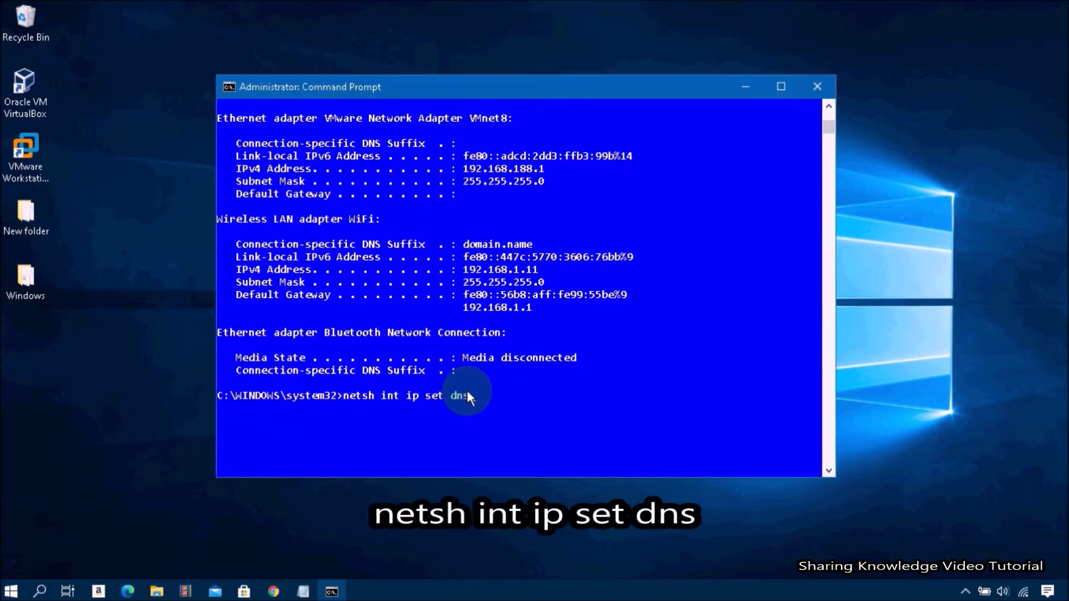
mouse_move(502, 389)
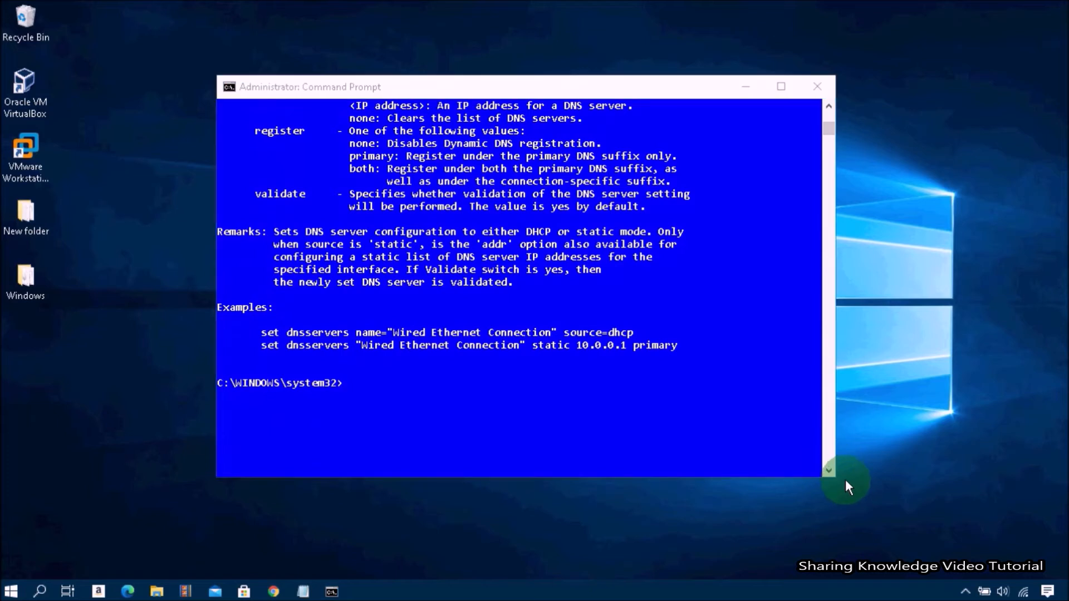
mouse_move(746, 363)
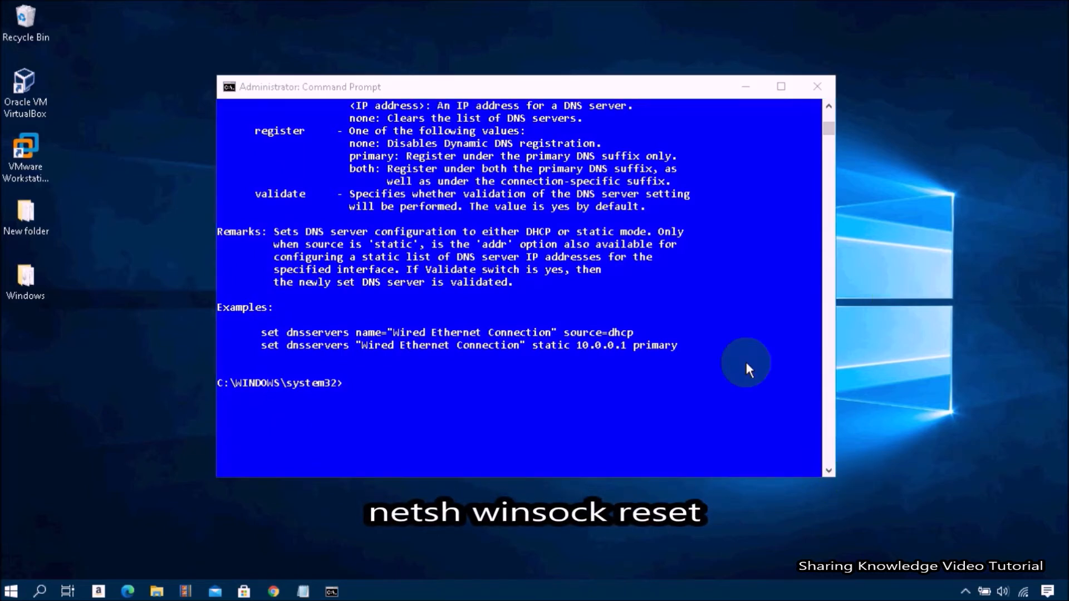
mouse_move(442, 389)
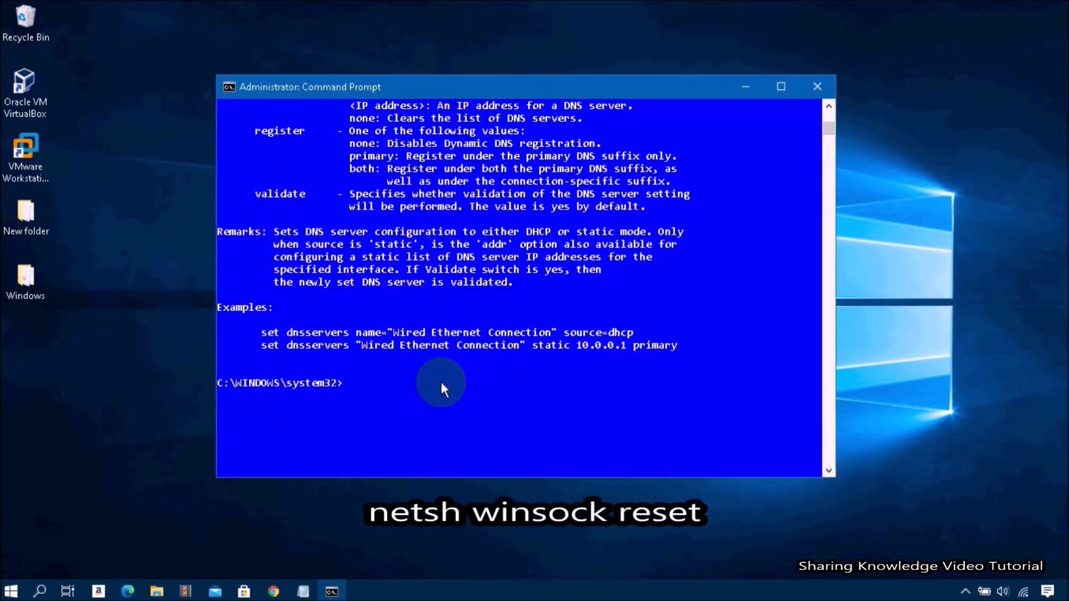
text(netsh winsock reset)
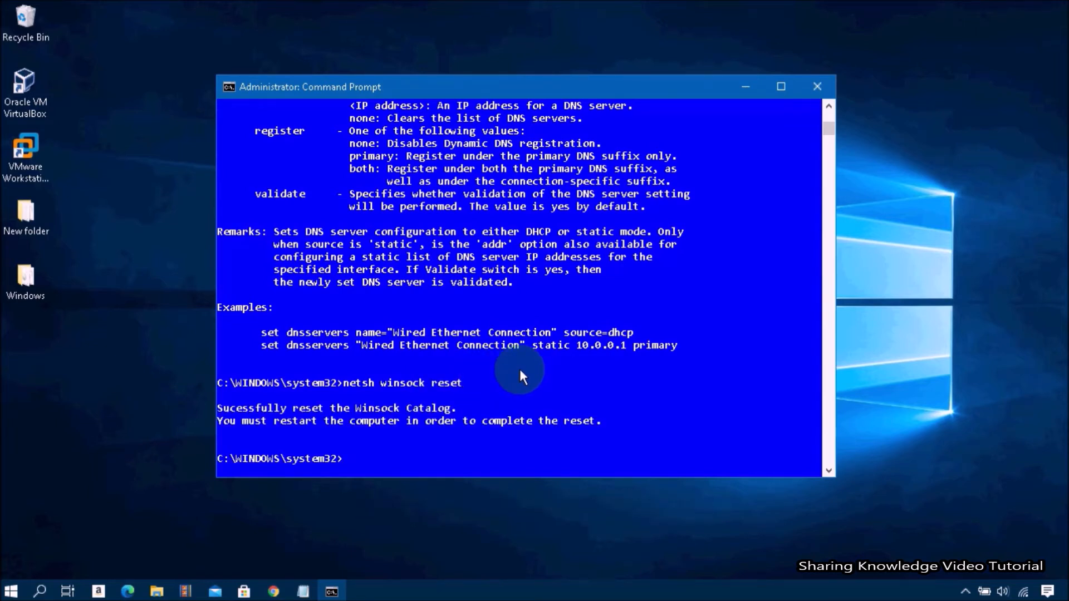
mouse_move(408, 432)
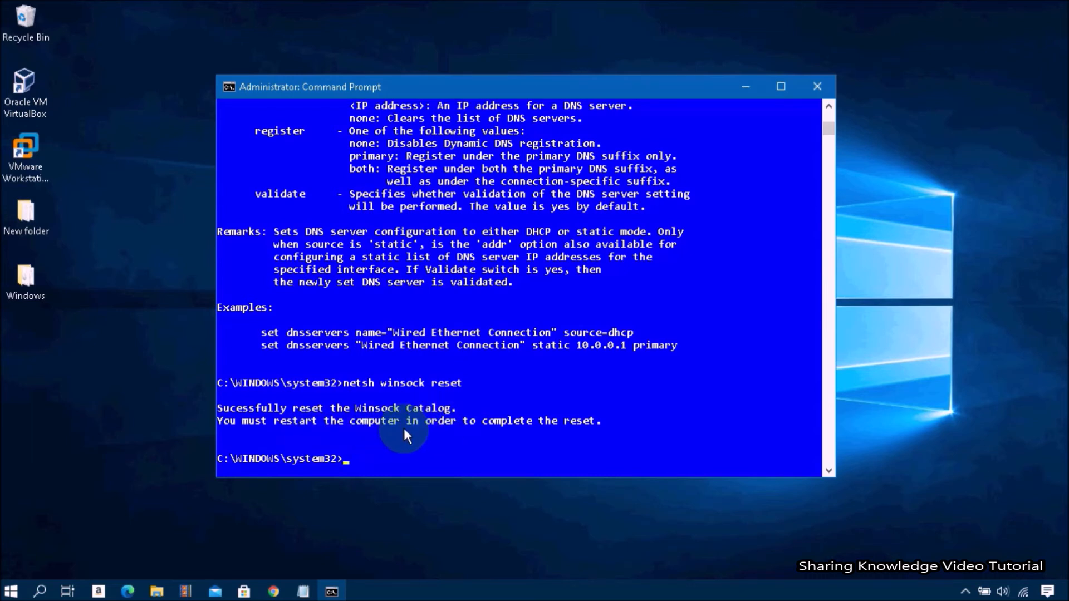
text(ex)
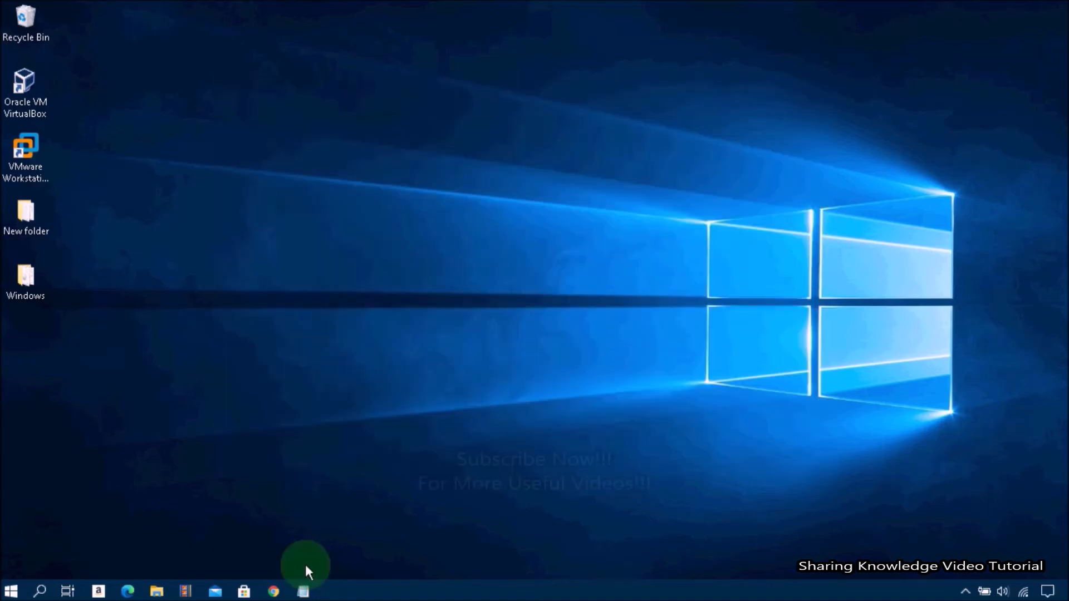
Step: Restore Chrome and reload the No internet page so the amazon shopping results appear
click(272, 592)
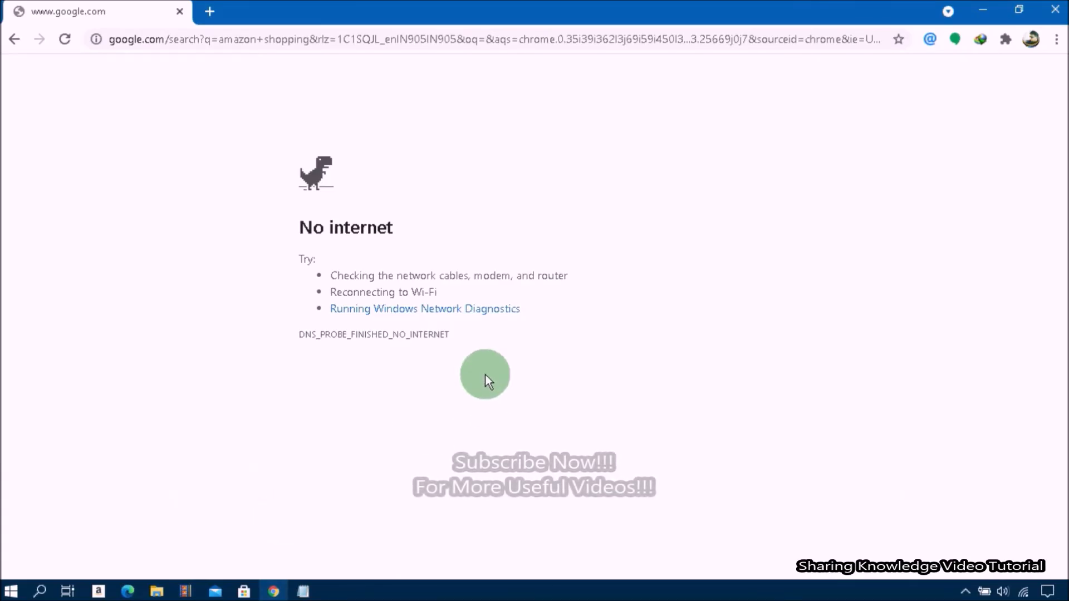
click(64, 39)
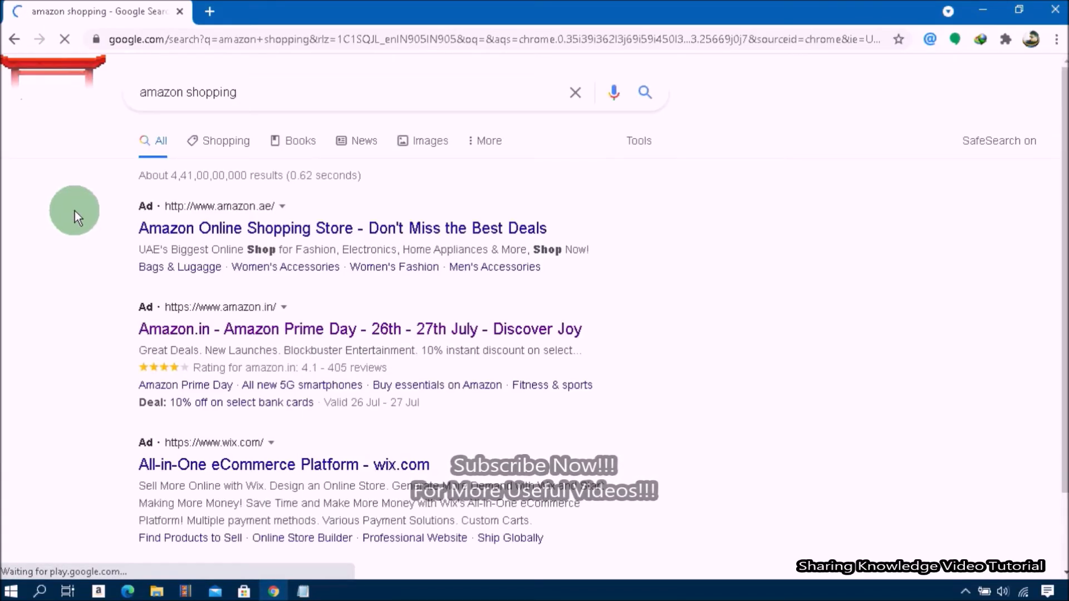
mouse_move(479, 356)
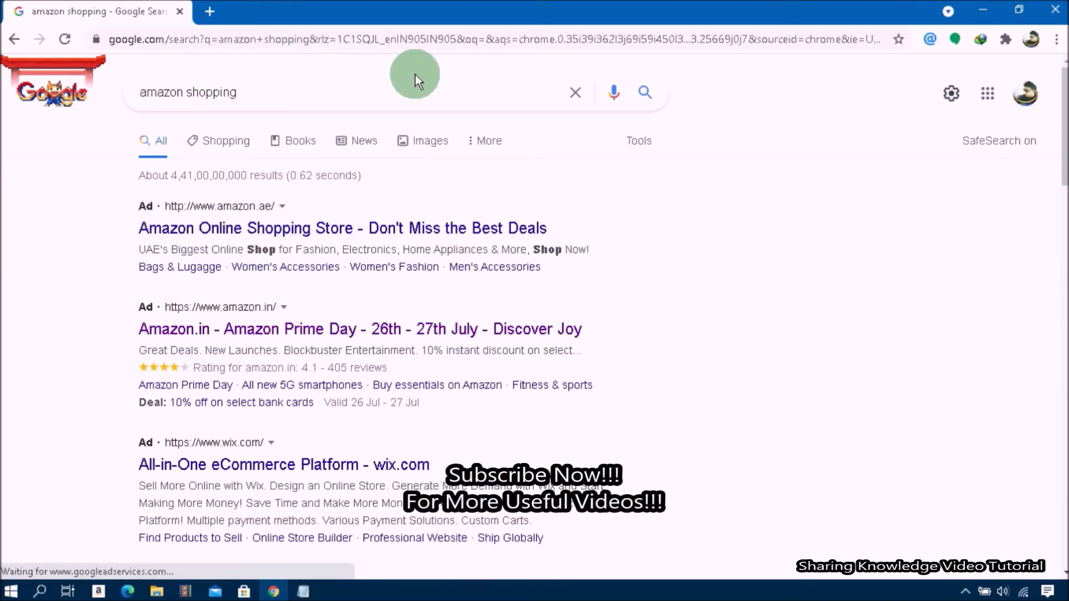
mouse_move(657, 92)
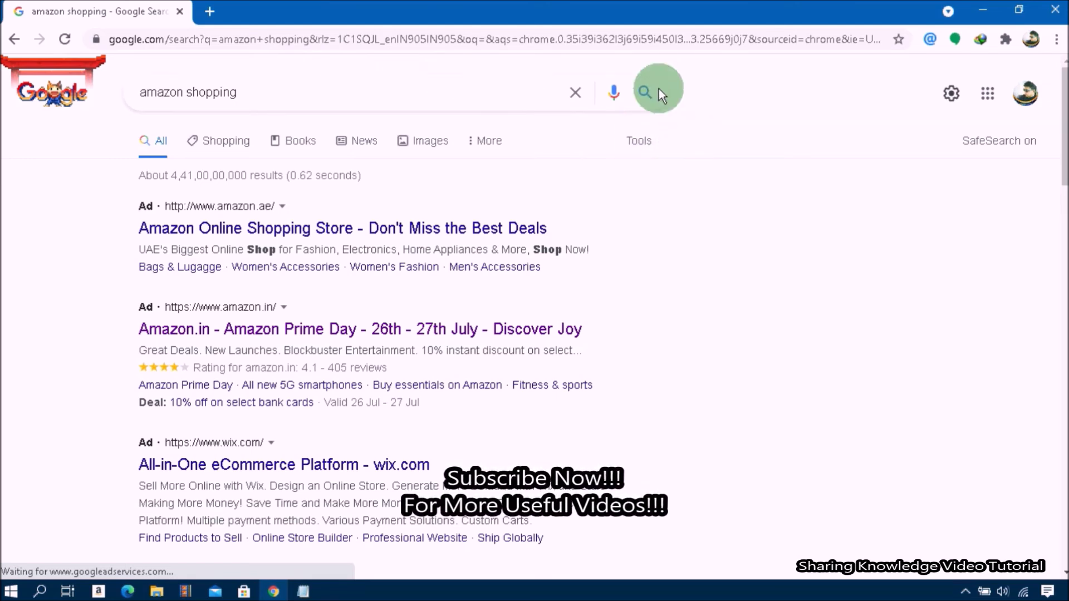
mouse_move(821, 266)
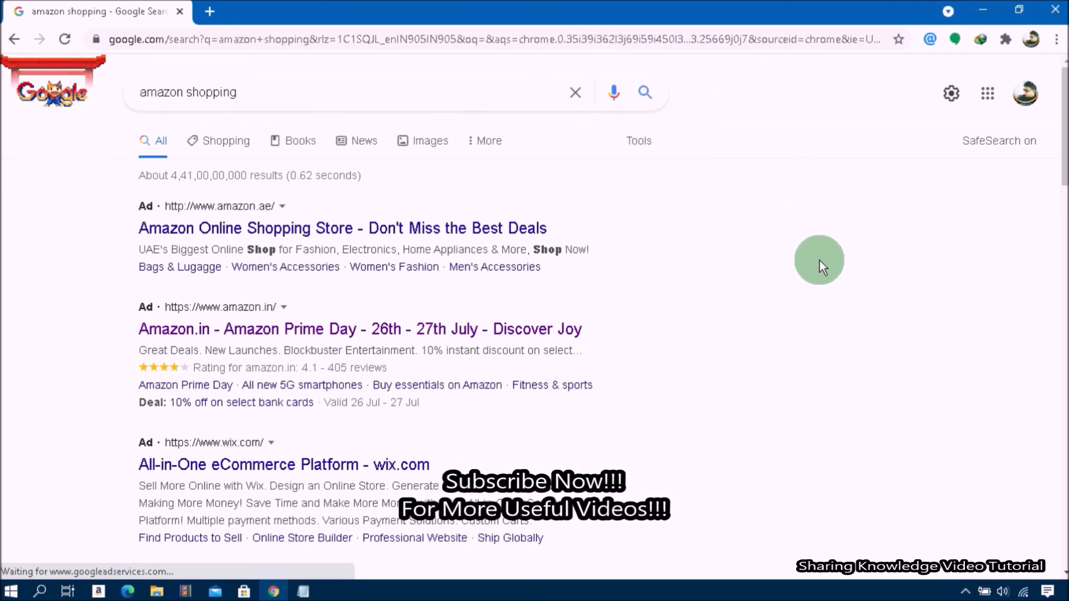
mouse_move(761, 290)
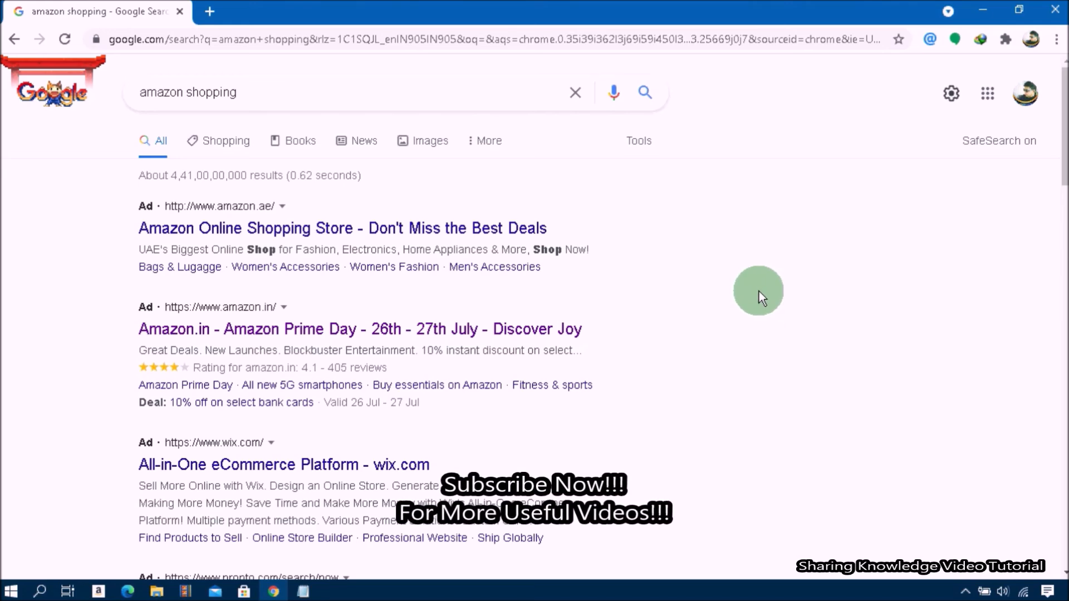
mouse_move(1028, 93)
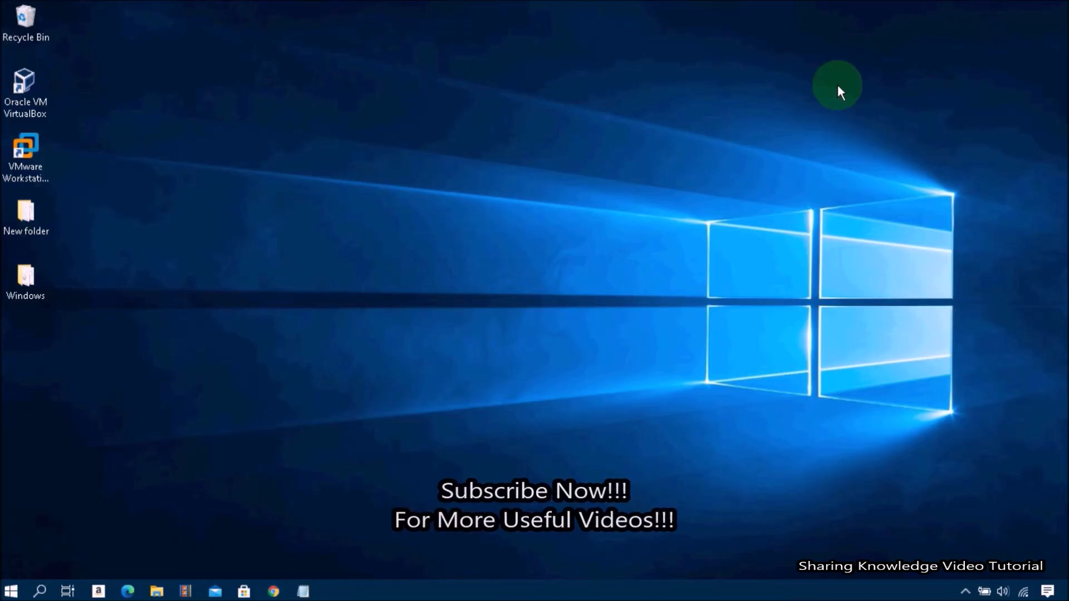
mouse_move(889, 256)
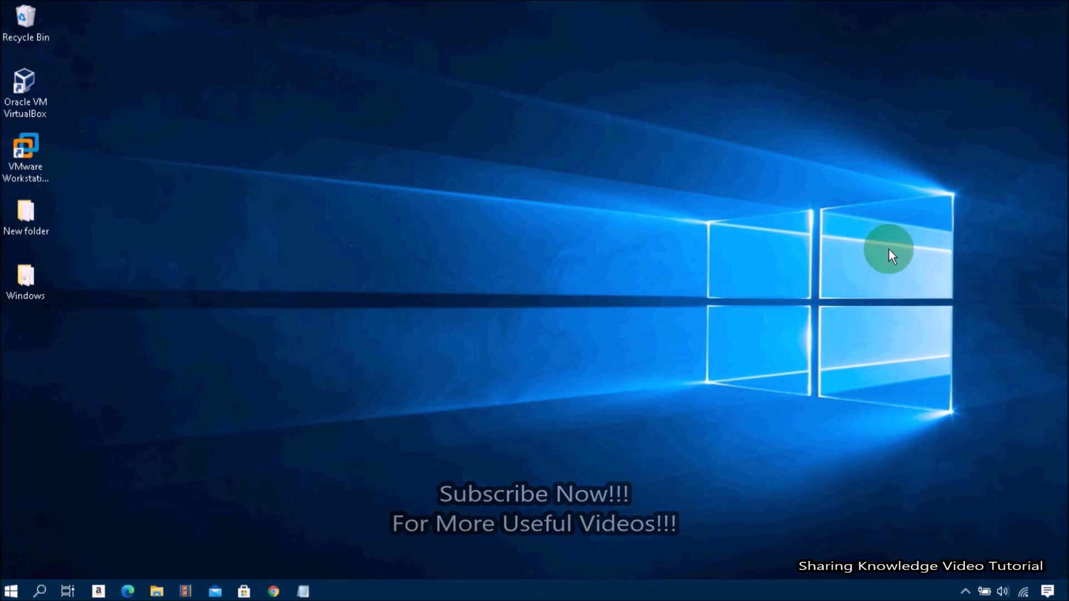
mouse_move(782, 378)
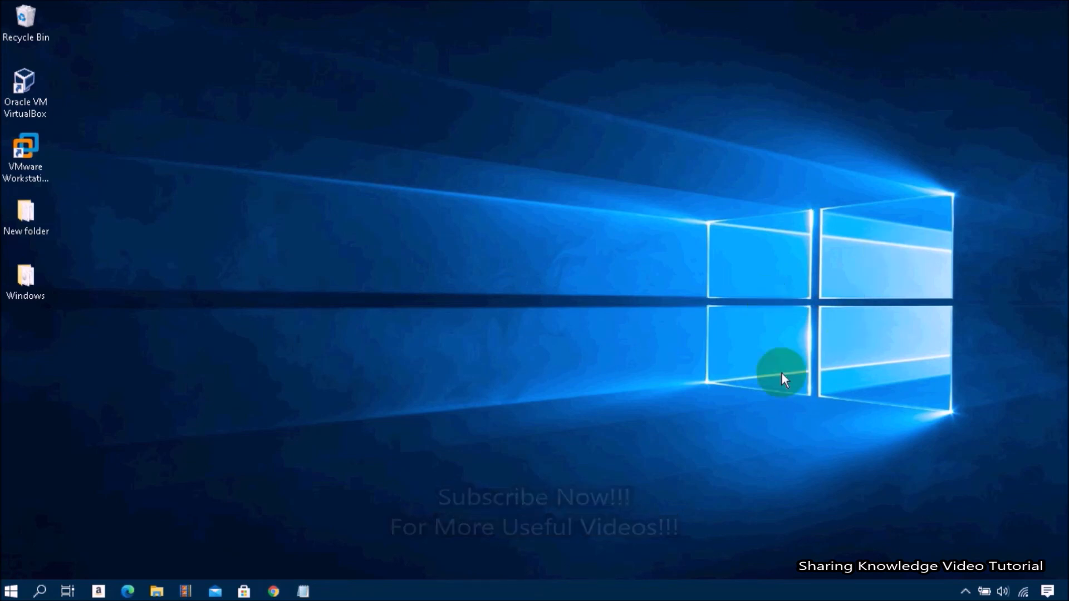
mouse_move(785, 363)
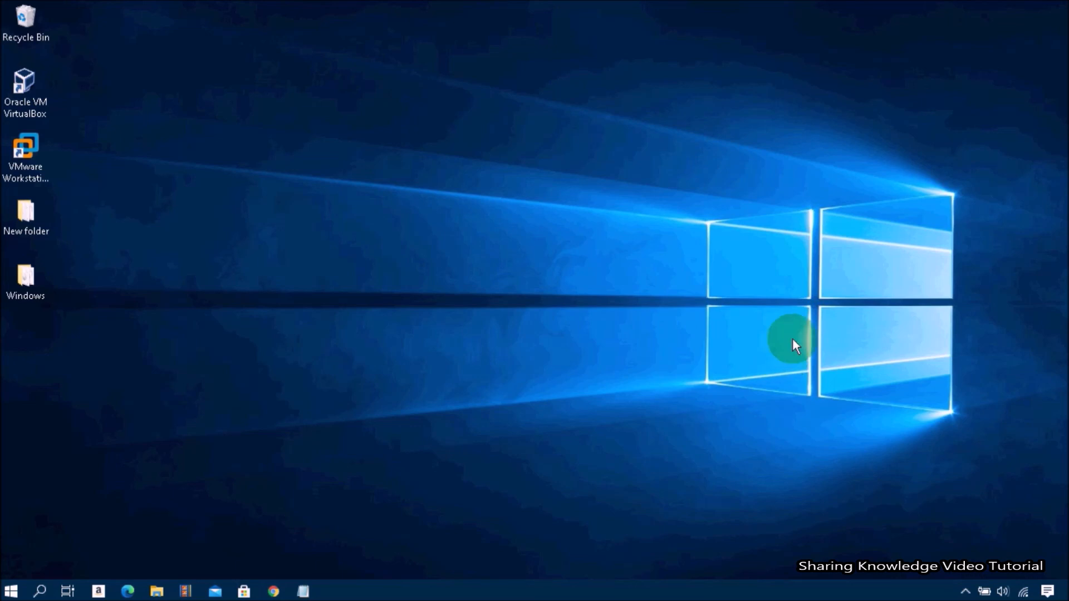
mouse_move(743, 330)
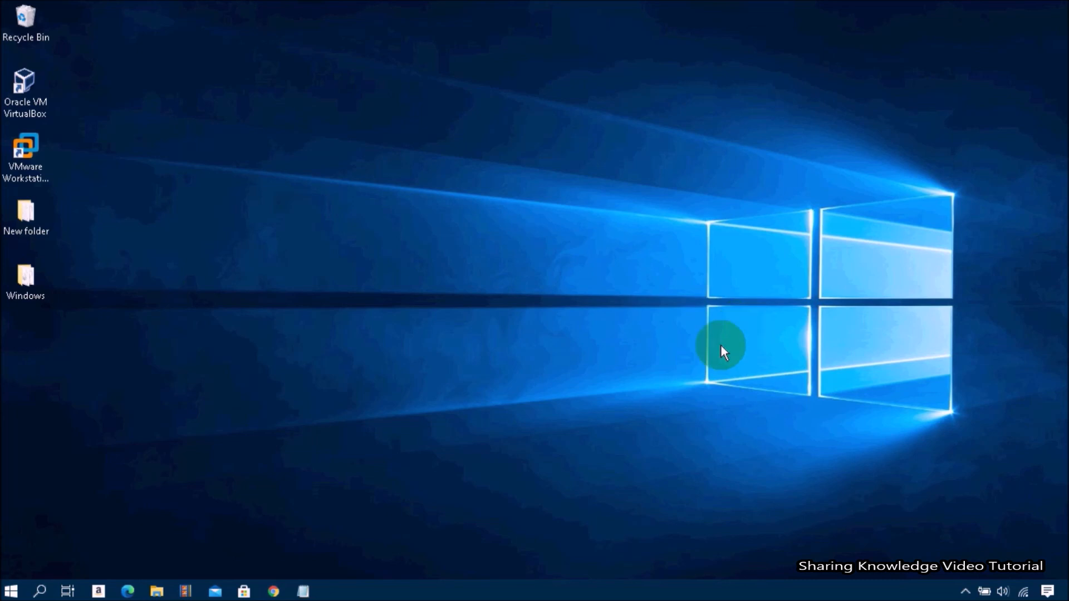
mouse_move(729, 360)
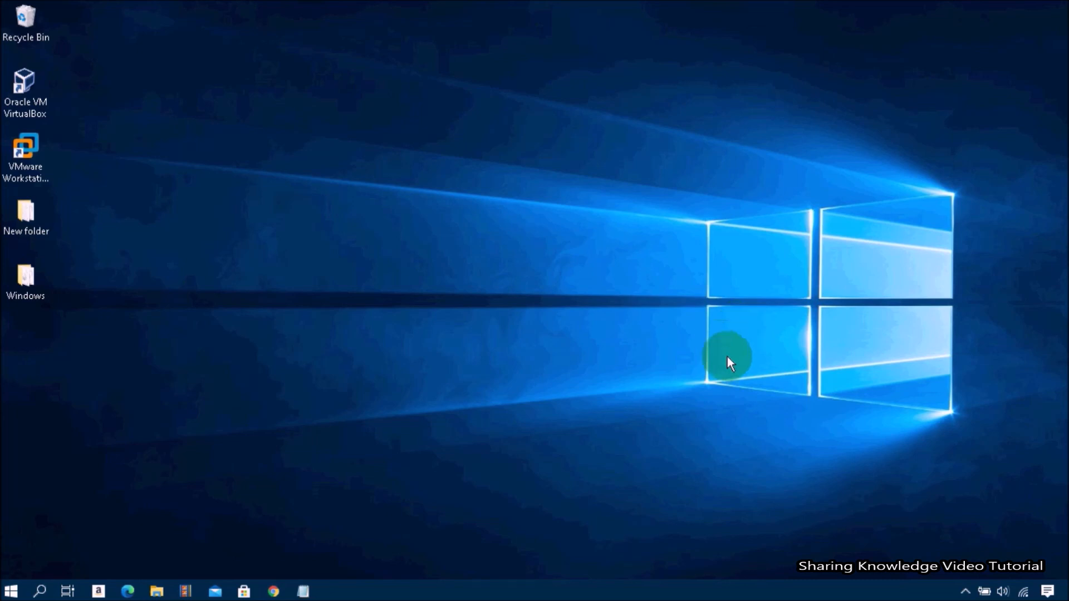